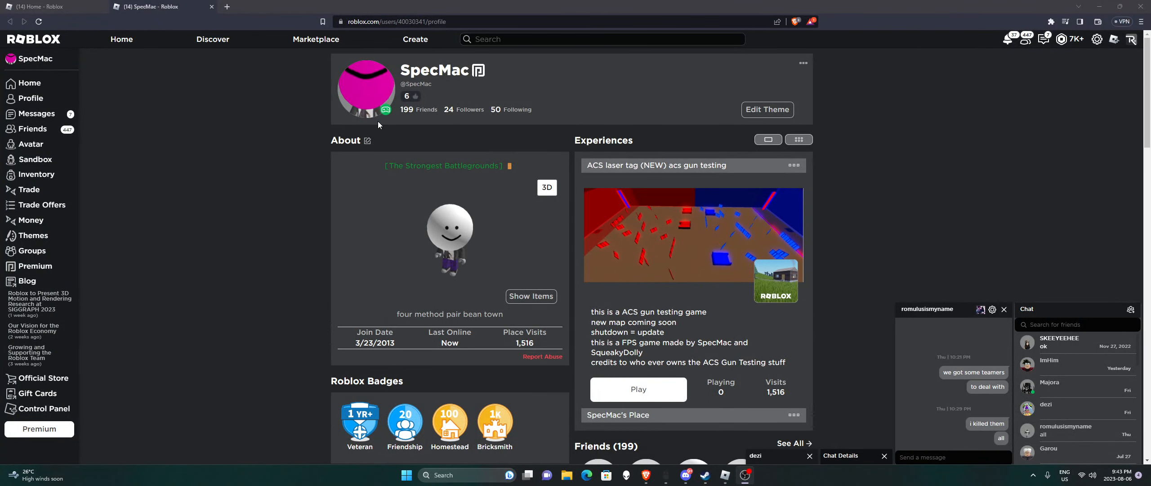
mouse_move(356, 126)
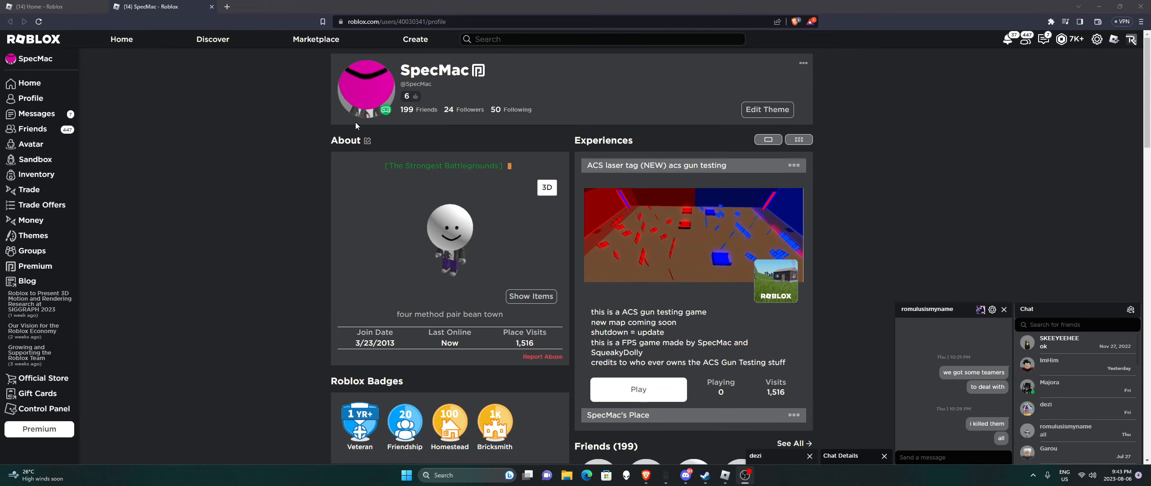
mouse_move(286, 53)
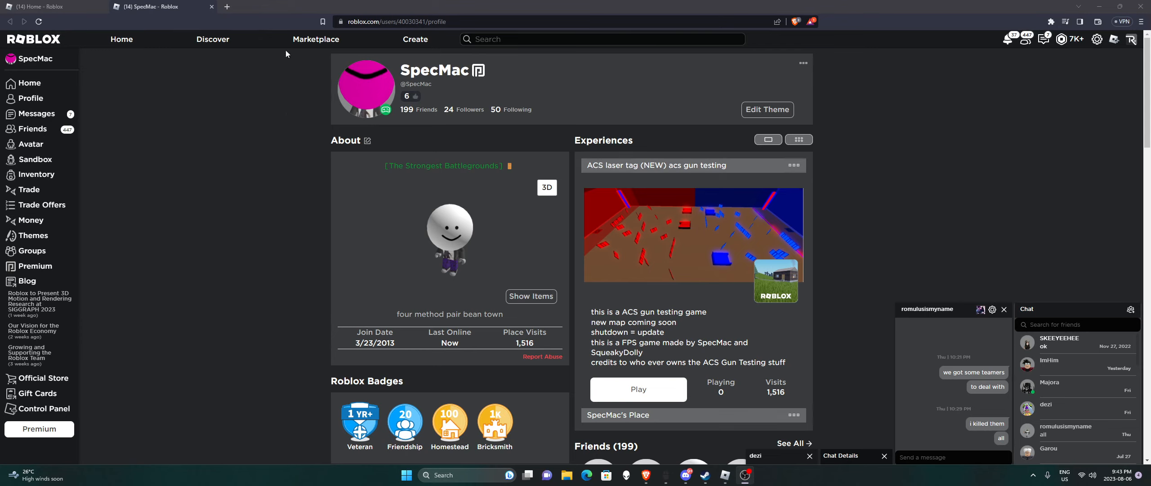
mouse_move(2, 240)
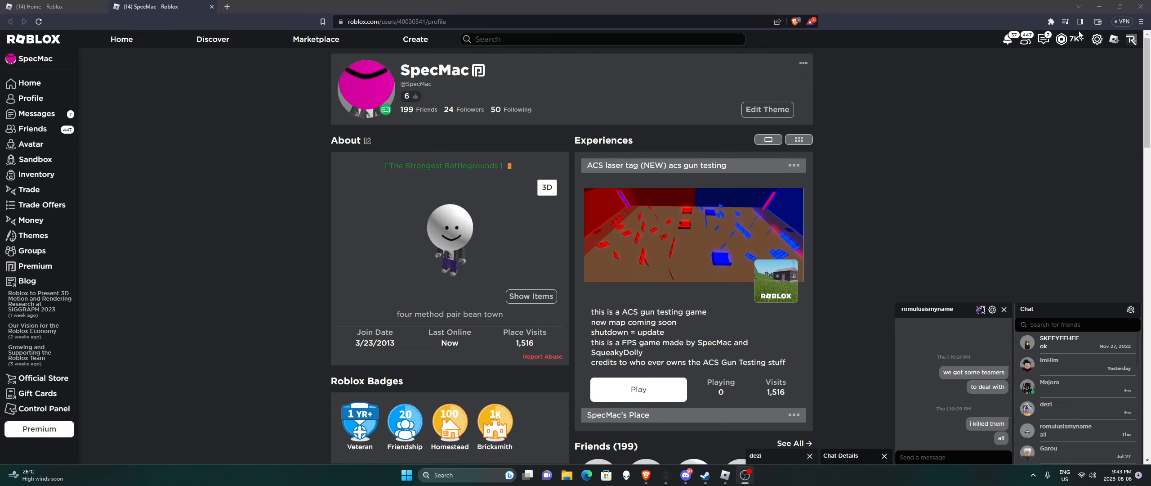
mouse_move(1065, 68)
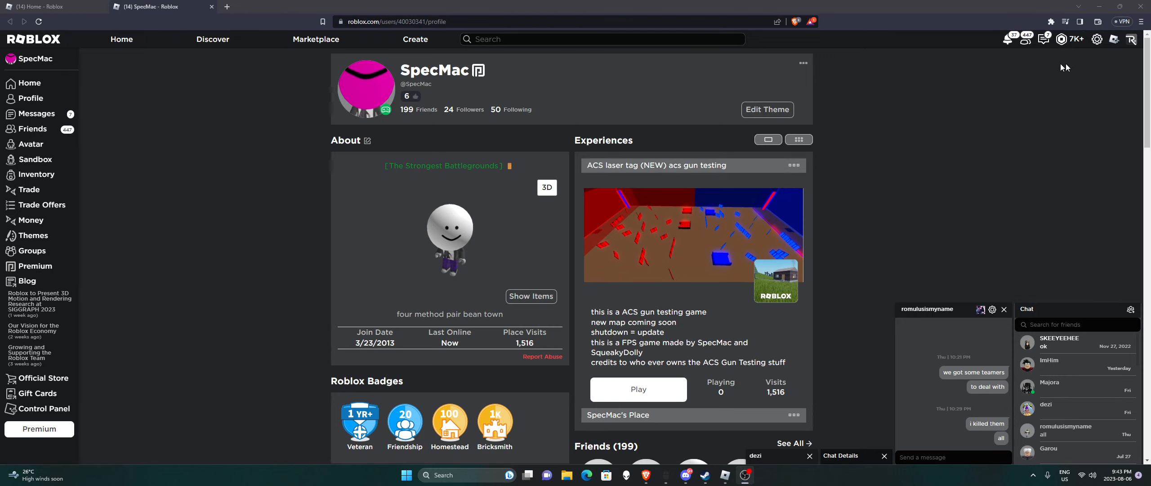
mouse_move(514, 239)
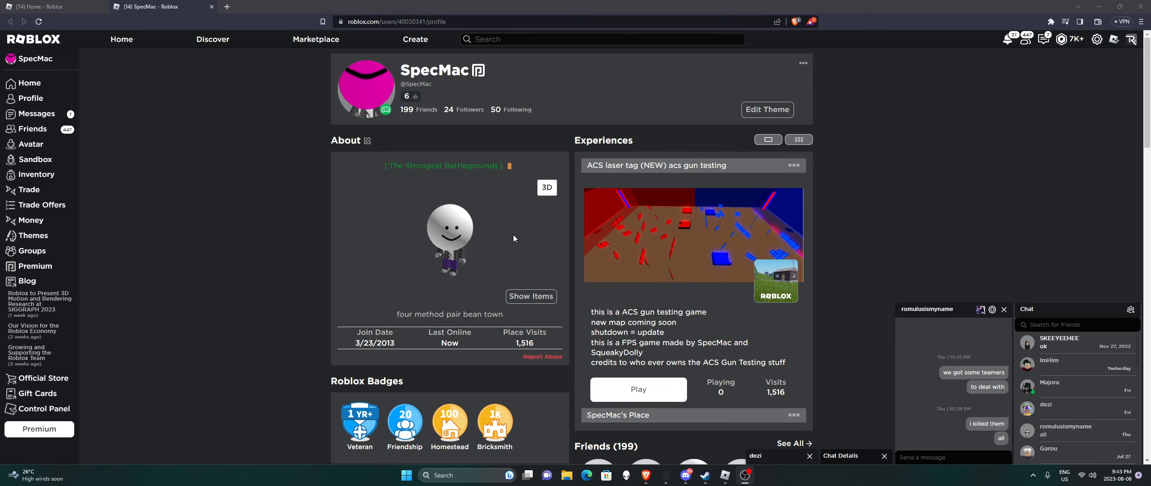
- Render the About-section avatar in 3D, then switch to the Red Hugesphere catalog tab
left_click(546, 188)
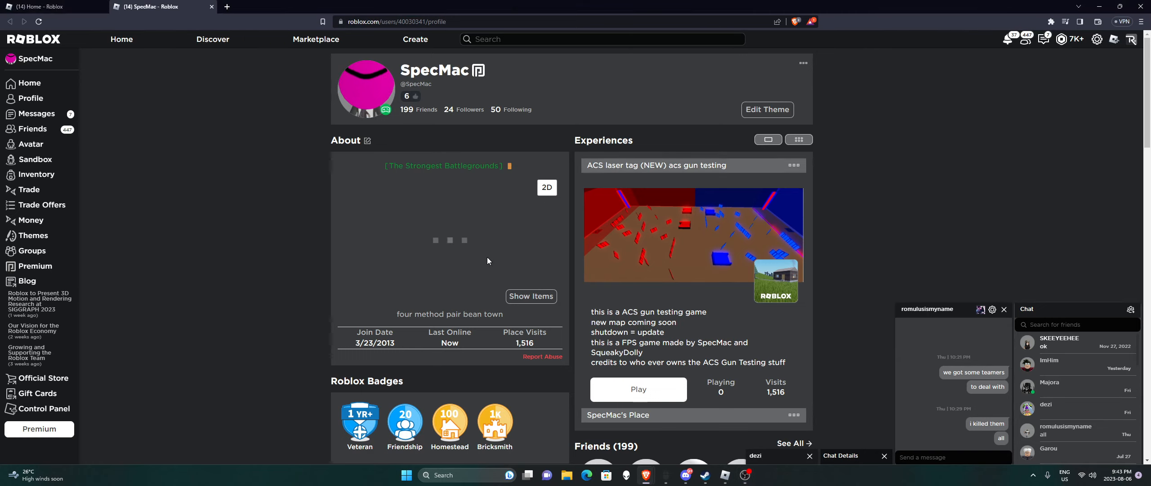
scroll("down", 3)
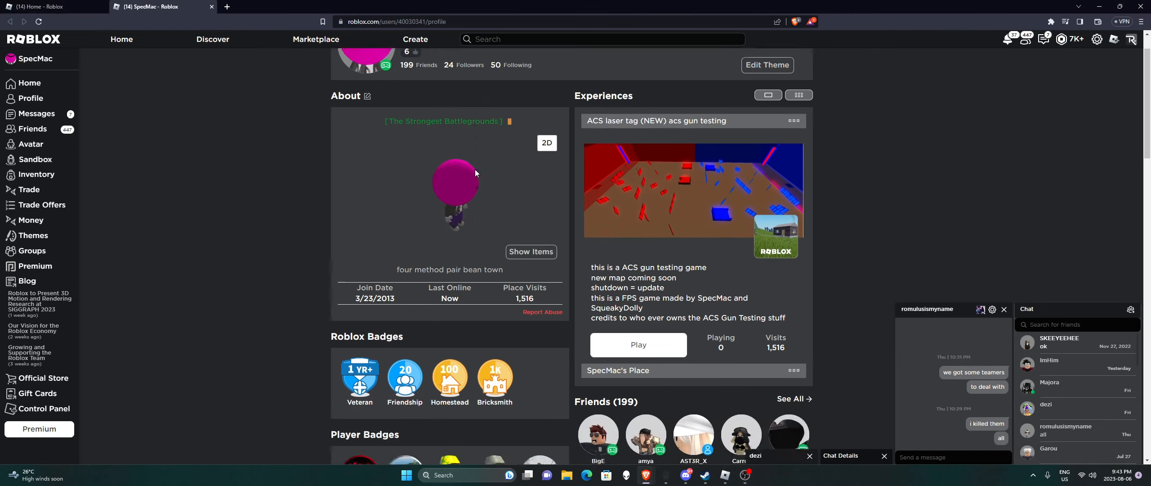
scroll("down", 3)
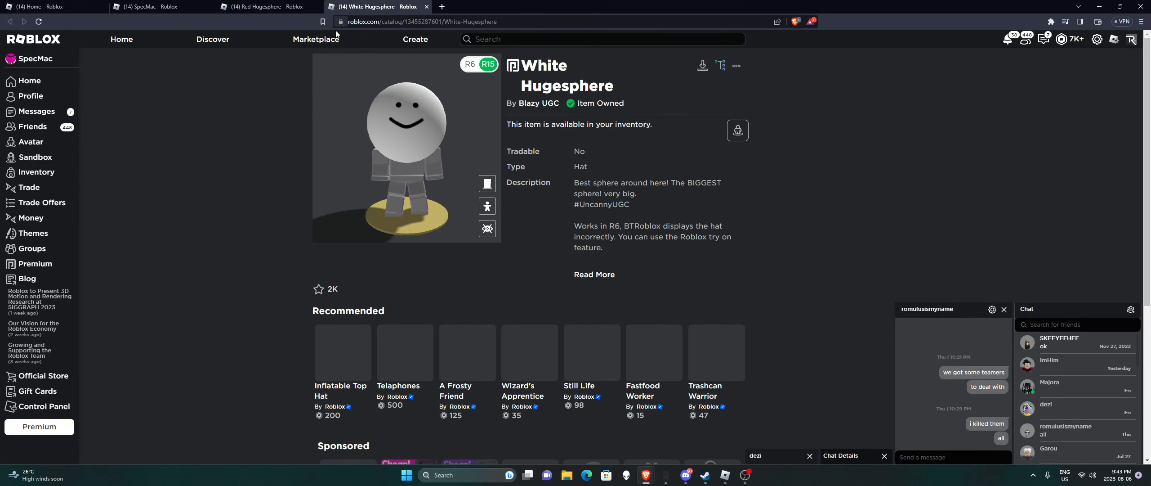
left_click(264, 7)
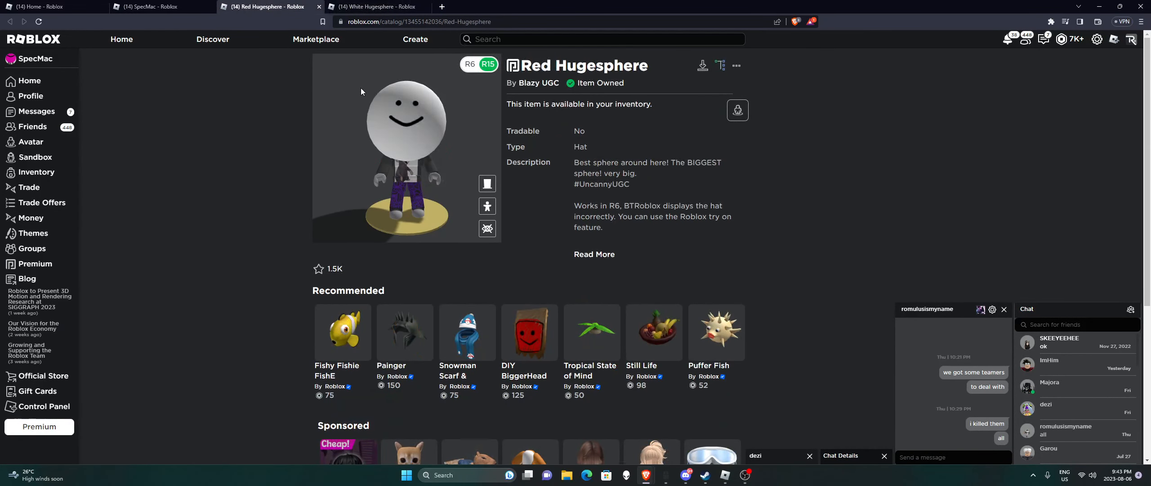